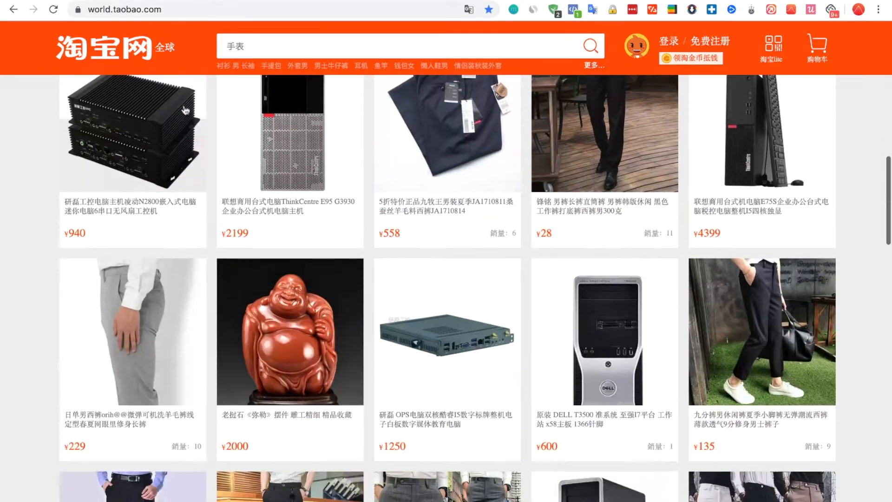
# Step: Open the black men's work trousers listing from the Taobao search results
pyautogui.scroll(-3)
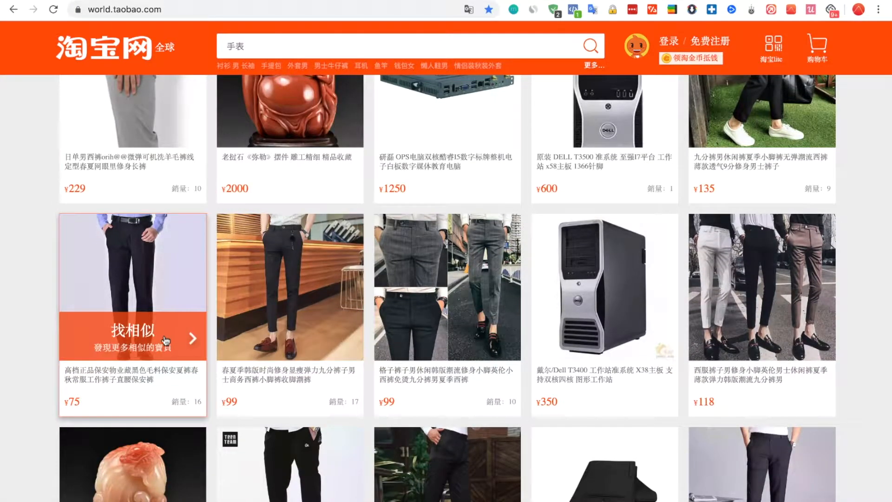
pyautogui.click(133, 262)
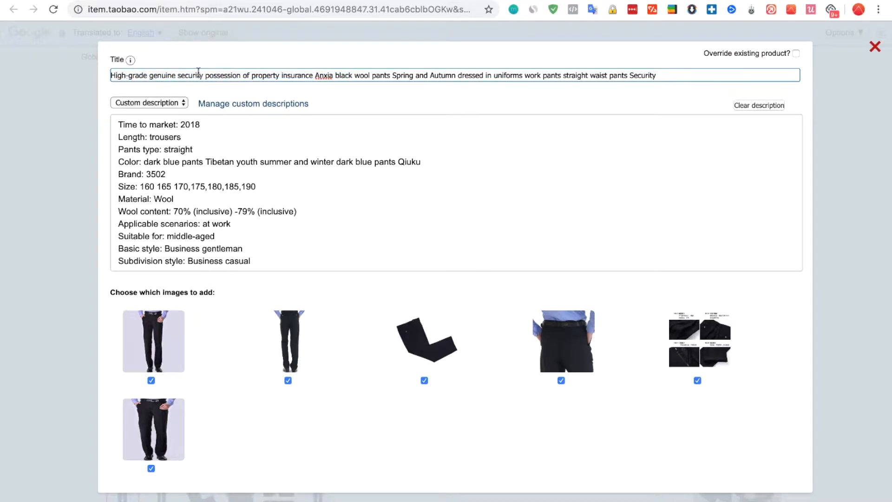
# Step: Review pricing, variants and the Dress collection, then add the trousers to Shopify
pyautogui.scroll(-3)
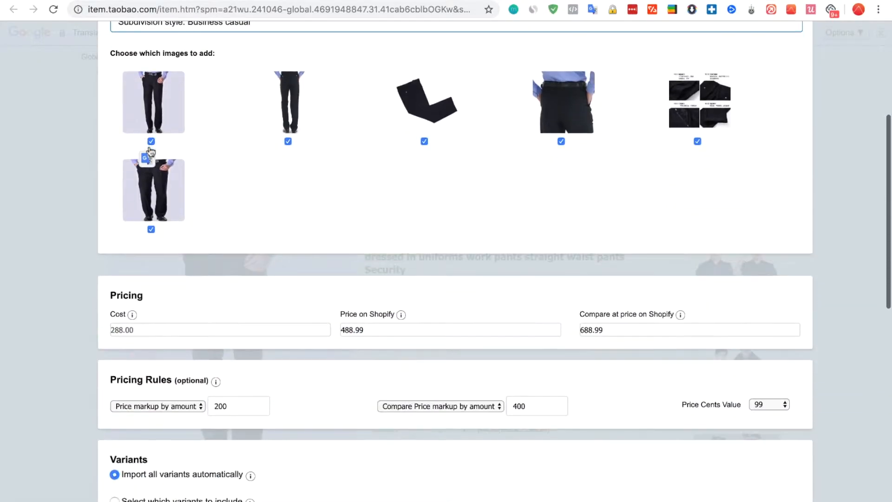
pyautogui.scroll(-3)
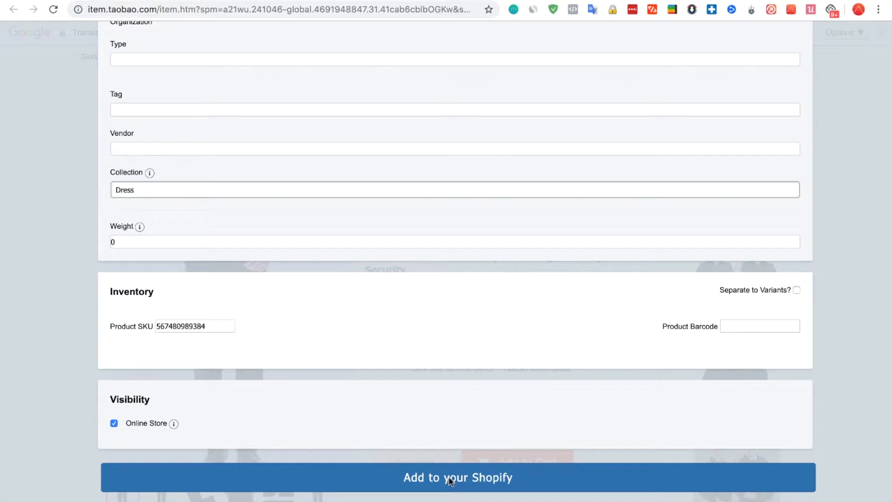
pyautogui.click(458, 478)
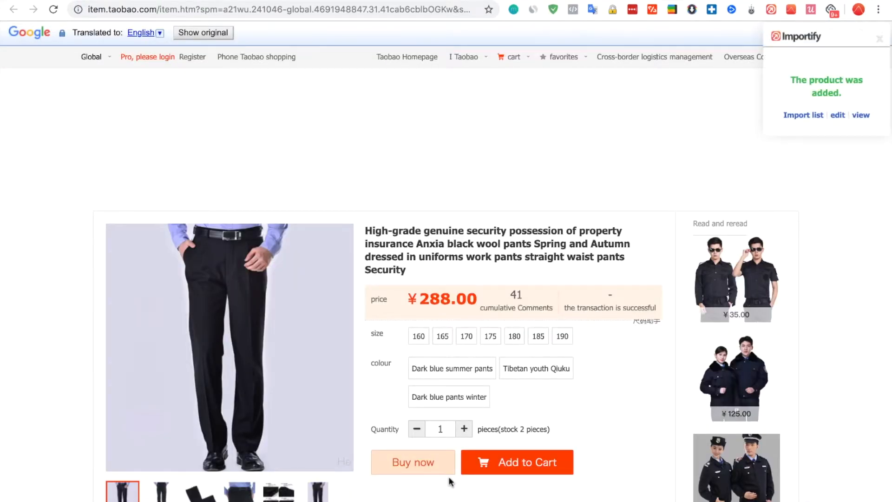
pyautogui.moveTo(800, 102)
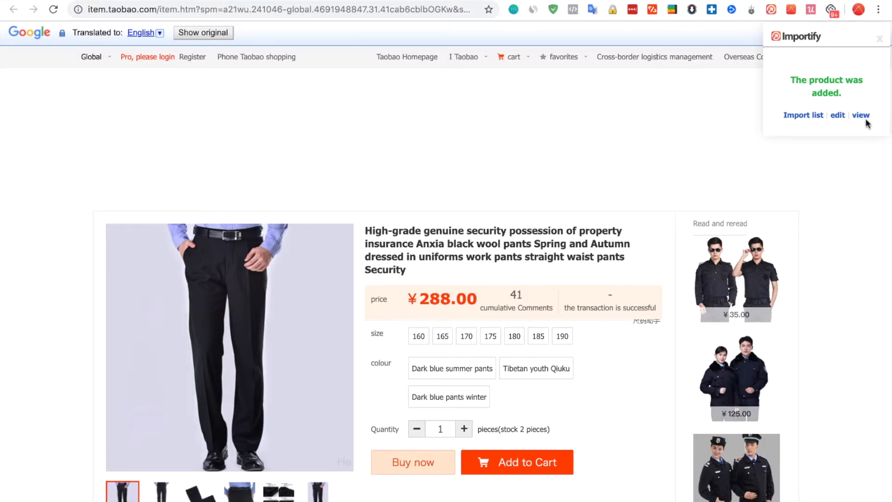
# Step: View the newly added trousers product in the Shopify admin
pyautogui.click(861, 115)
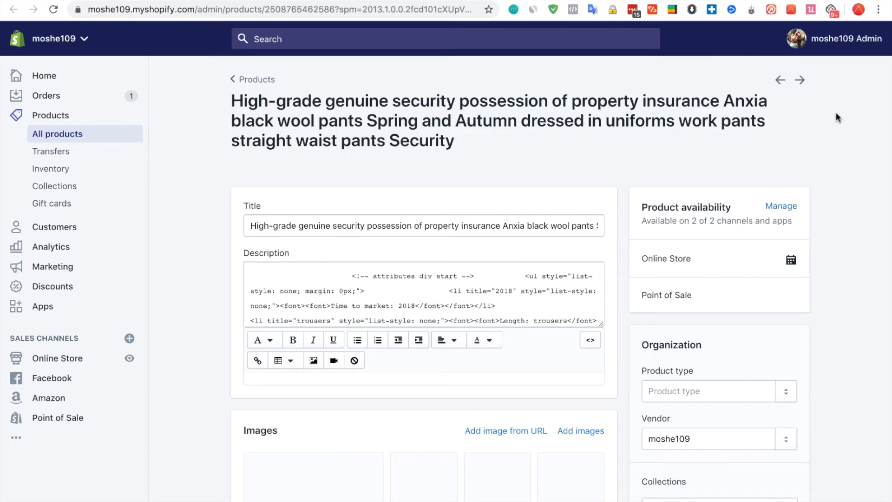
pyautogui.scroll(-3)
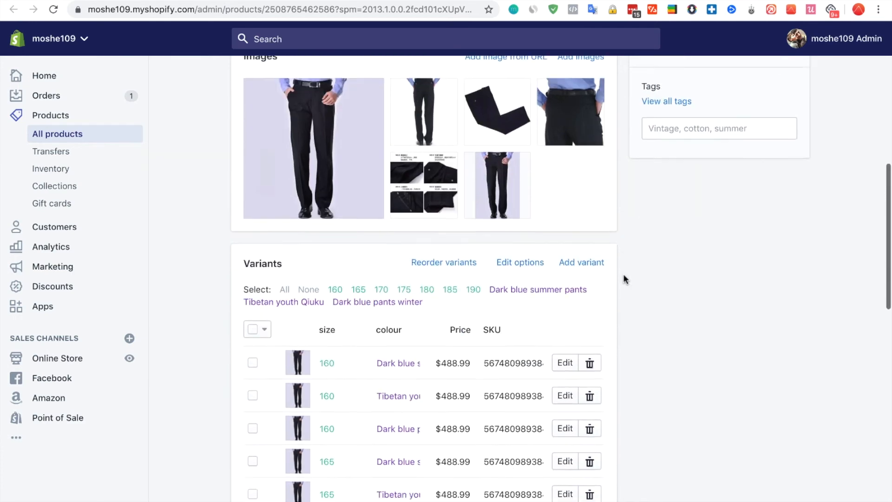
pyautogui.scroll(3)
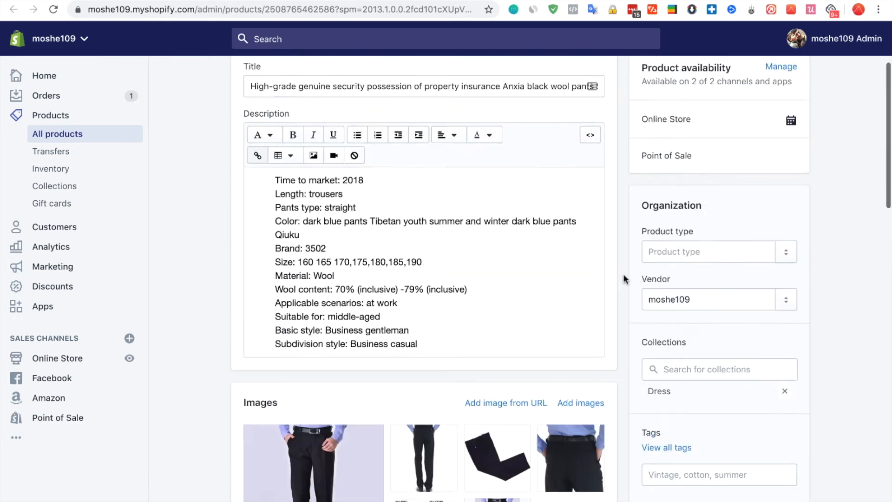
pyautogui.scroll(3)
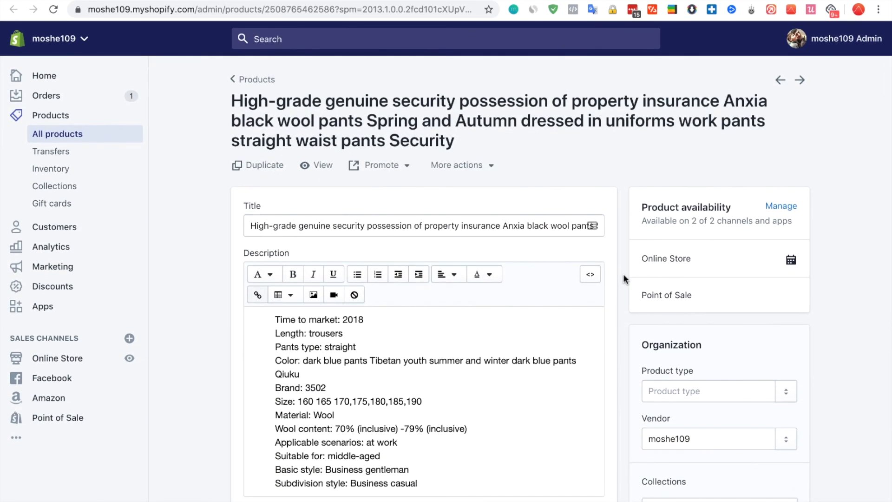